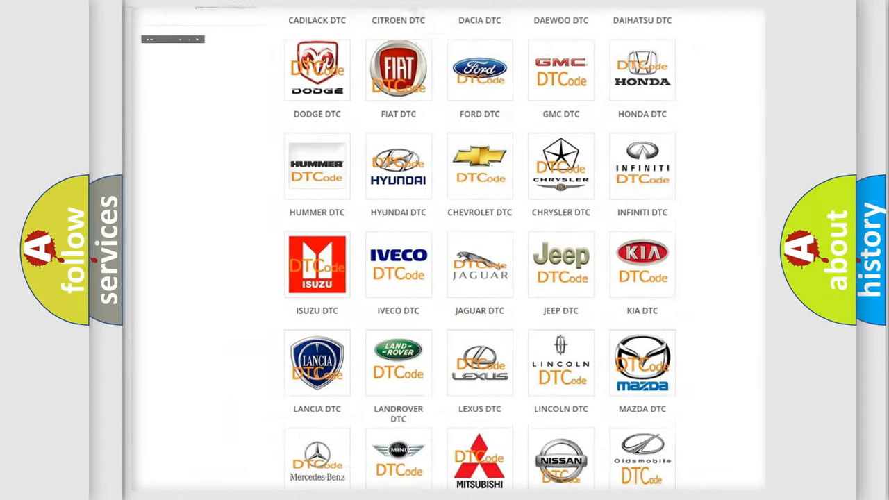
scroll("up", 3)
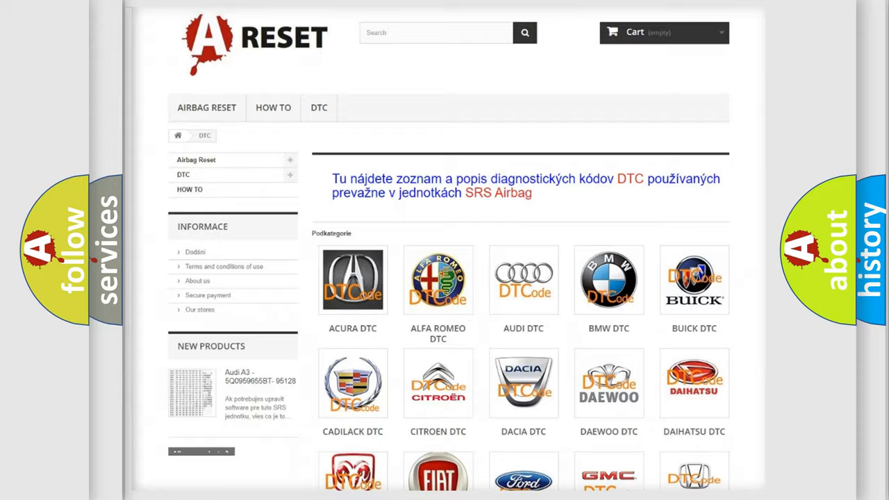
scroll("down", 3)
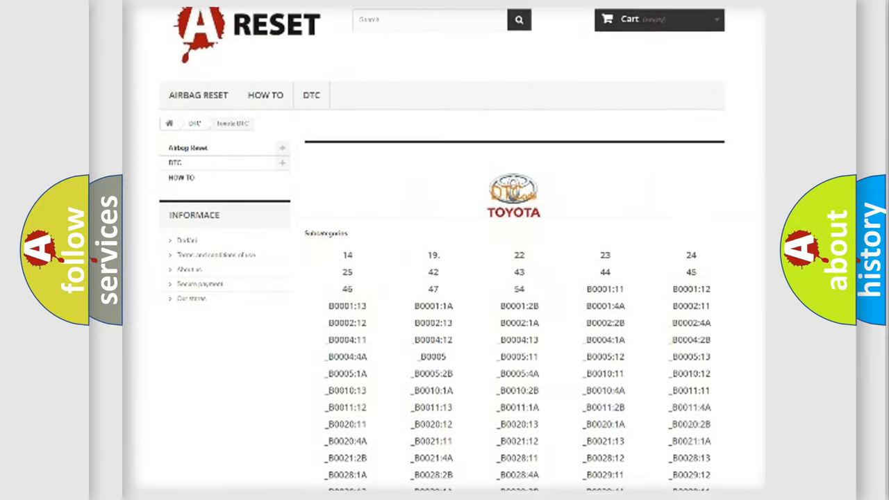
scroll("down", 3)
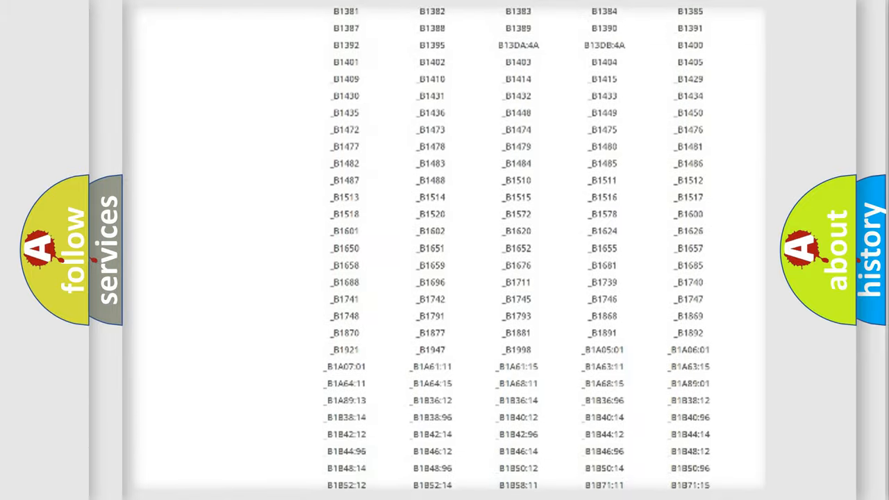
scroll("up", 3)
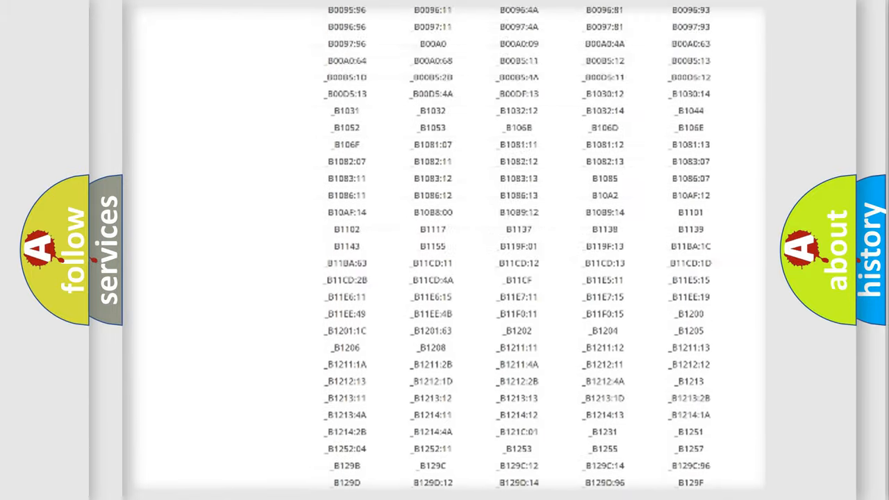
scroll("up", 3)
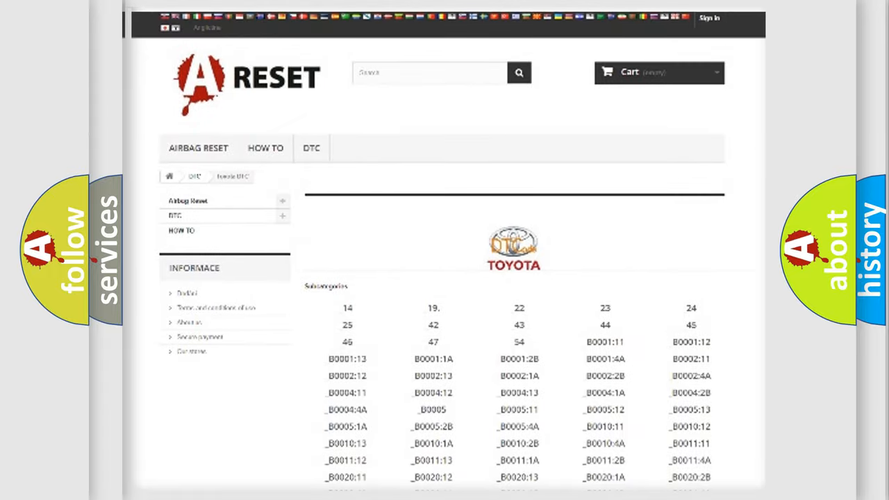